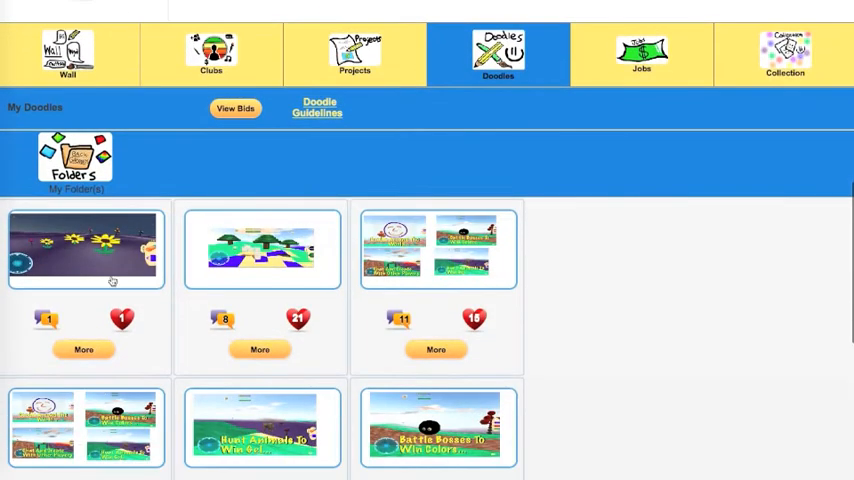
mouse_move(84, 258)
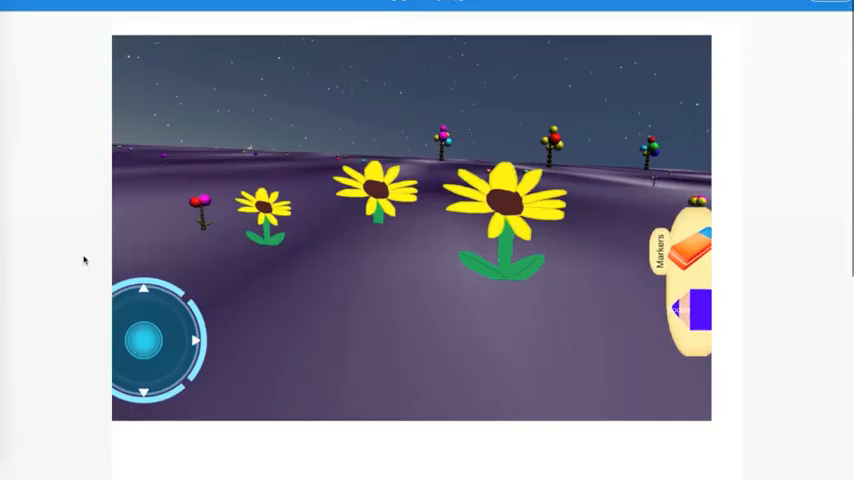
mouse_move(170, 326)
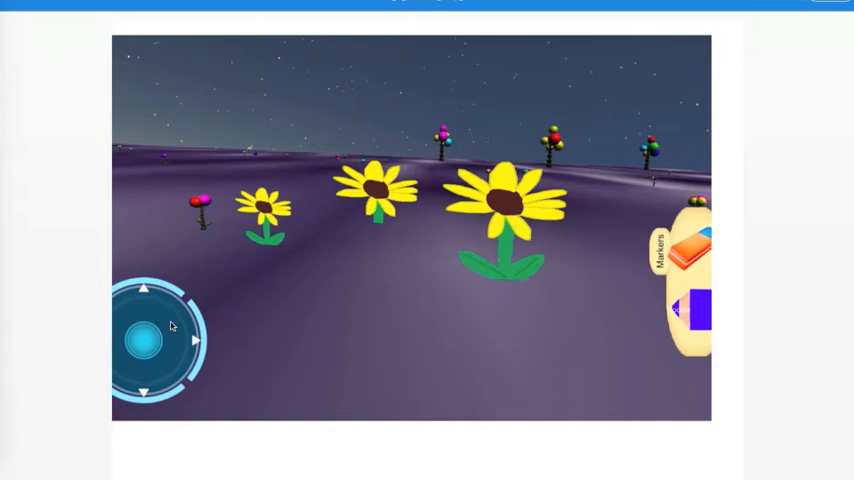
mouse_move(212, 400)
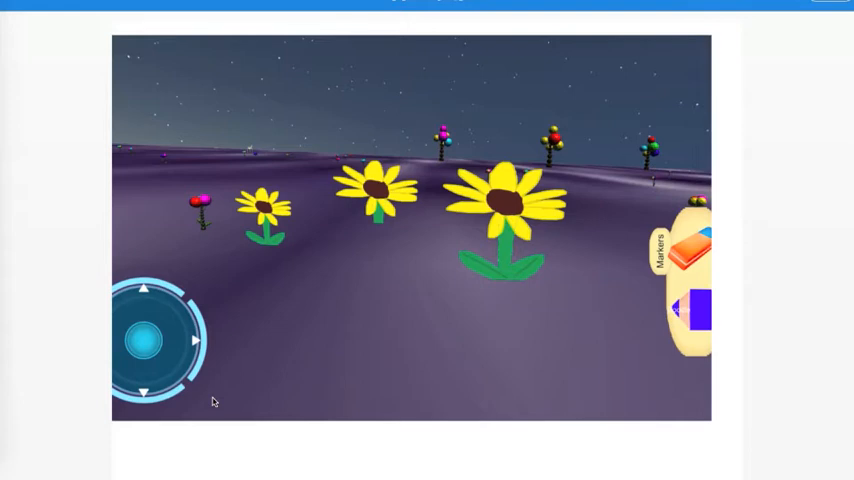
mouse_move(266, 456)
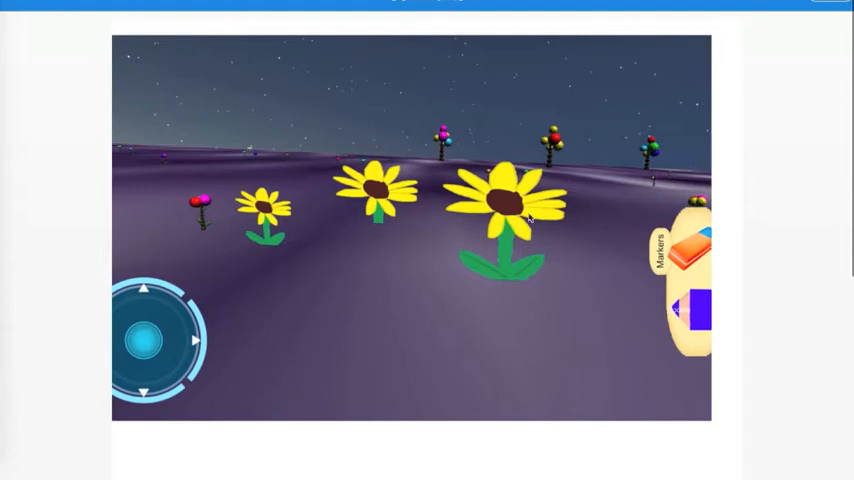
mouse_move(224, 180)
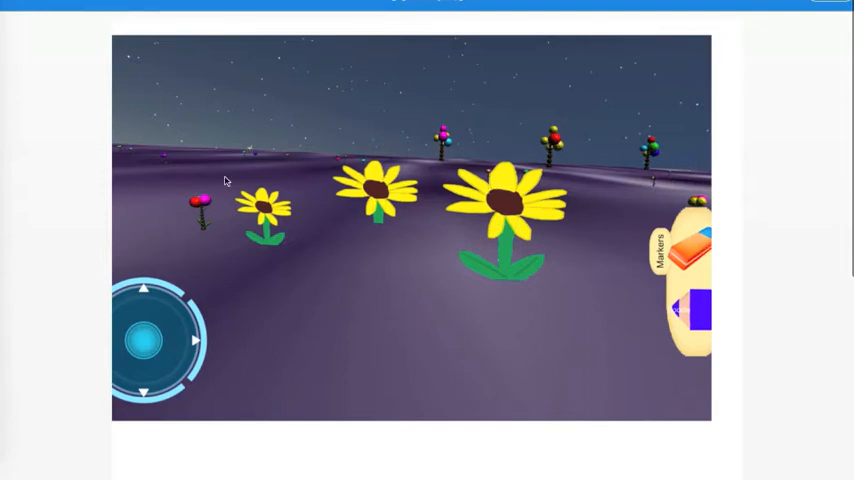
mouse_move(200, 238)
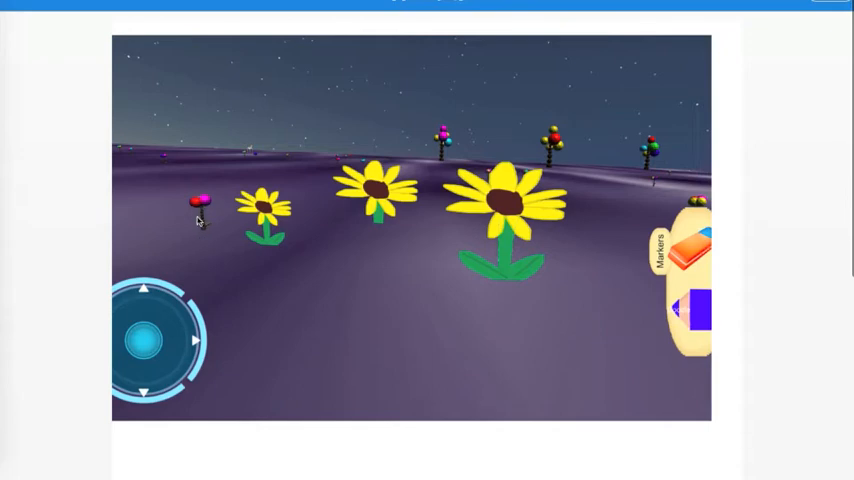
mouse_move(224, 208)
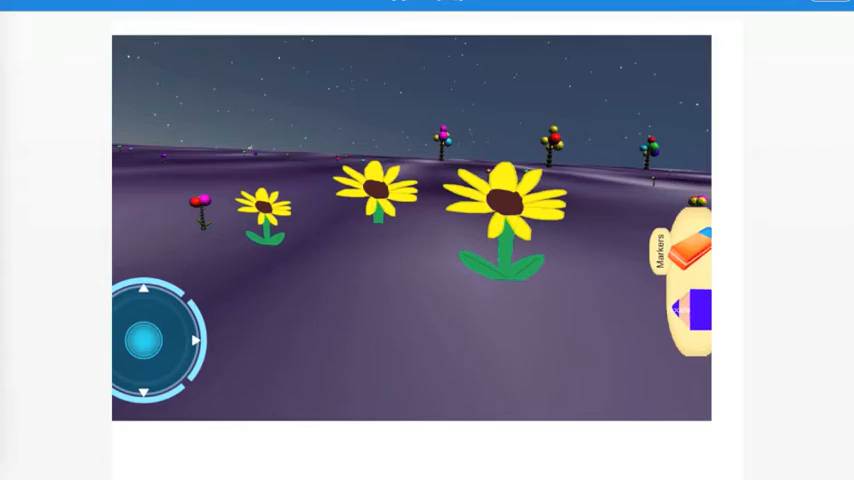
Leave the flower world doodle and go to the Jobs page of Doodle Club Helper listings.
click(640, 52)
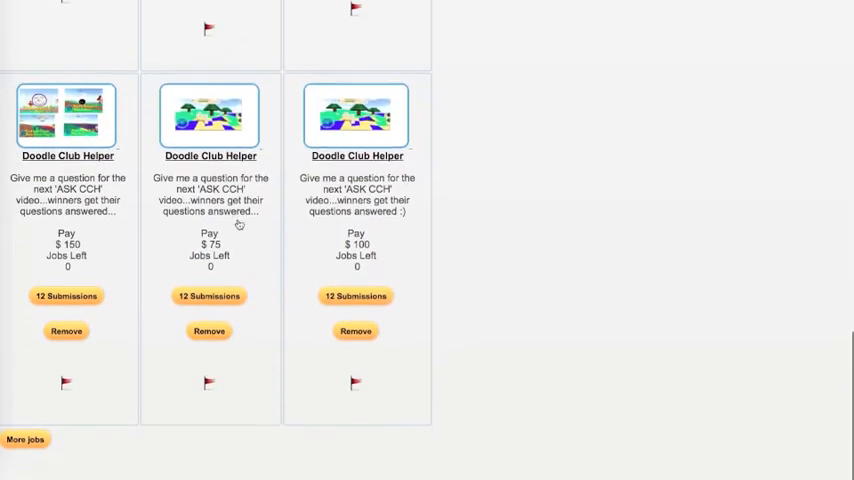
Scroll through the submitted ASK CCH questions, then head to the profile's Projects section.
scroll(down, 3)
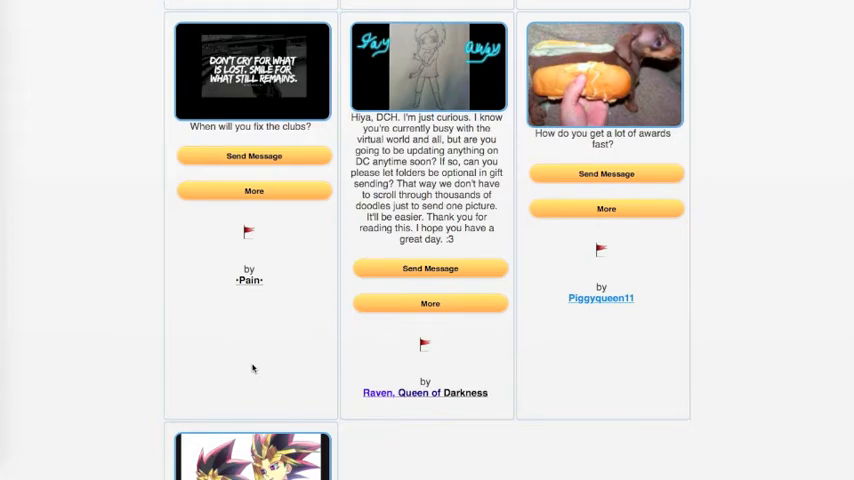
scroll(down, 3)
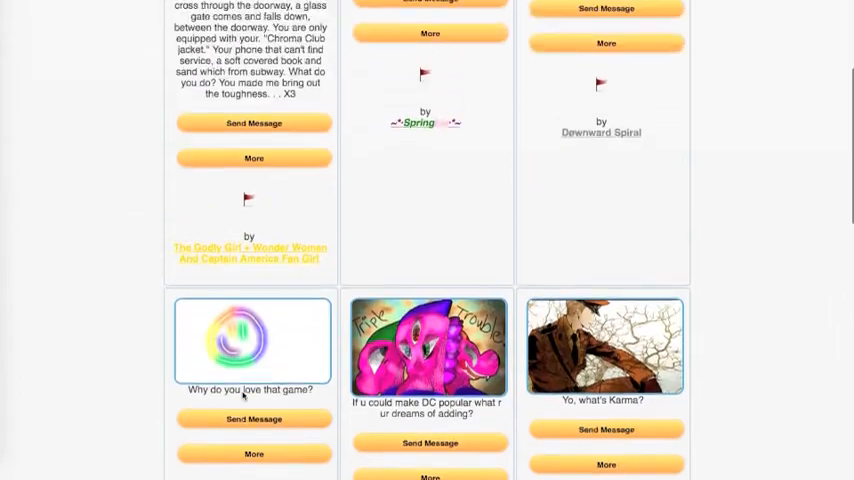
scroll(down, 3)
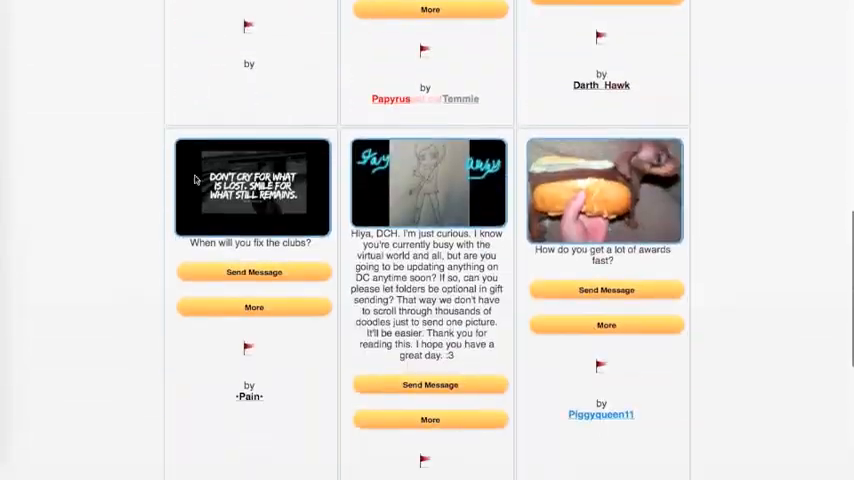
click(356, 344)
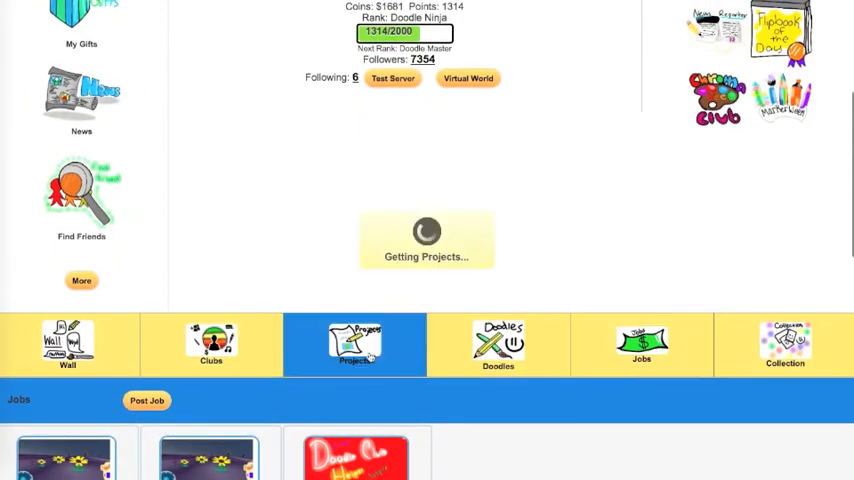
View your own projects and the Buy Projects price catalog, then return to the My Doodles gallery.
click(356, 344)
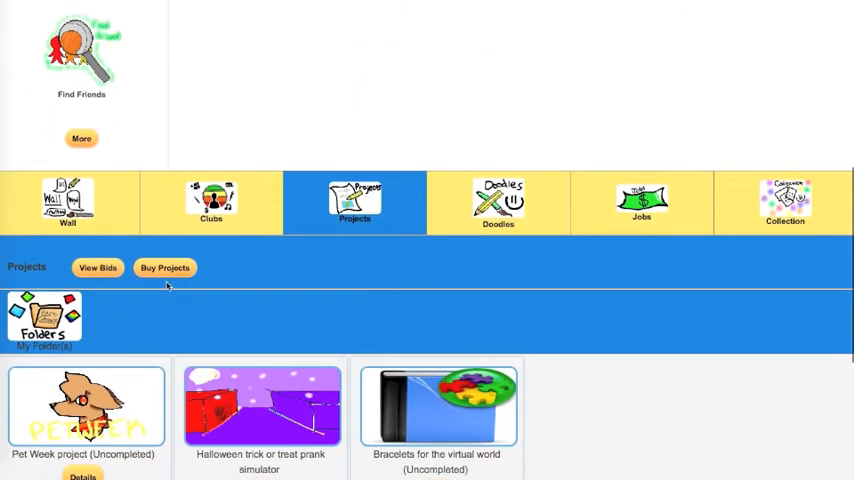
click(164, 268)
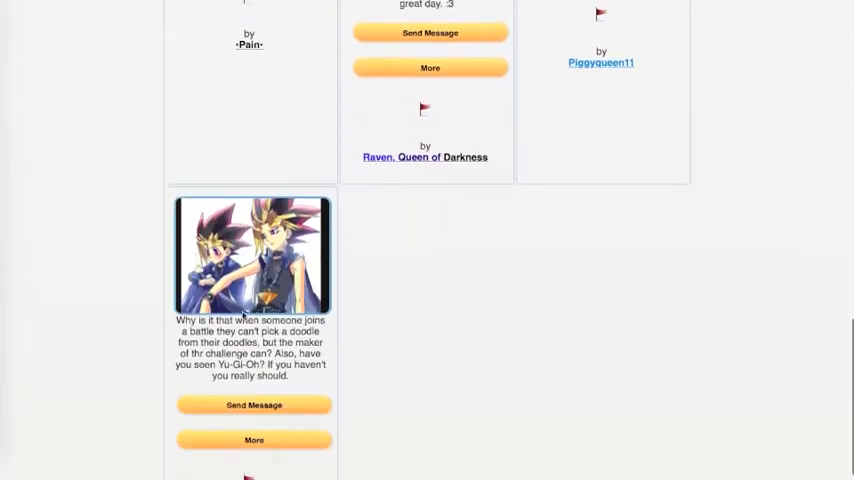
scroll(down, 3)
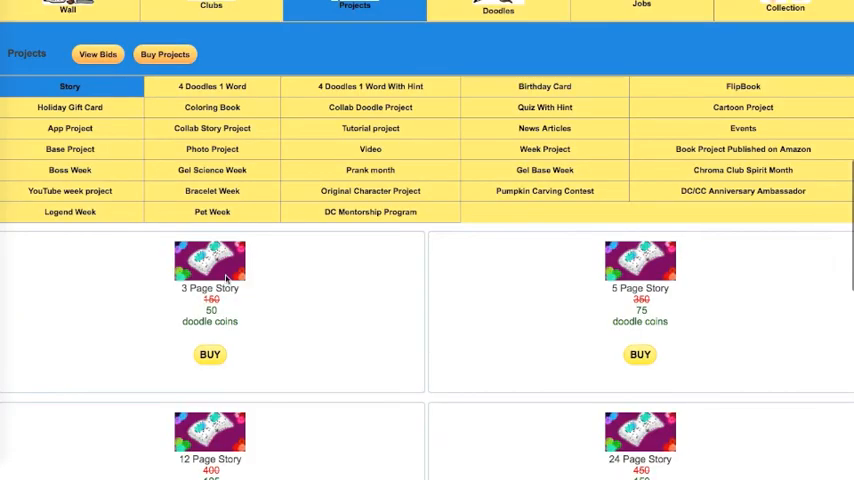
mouse_move(502, 16)
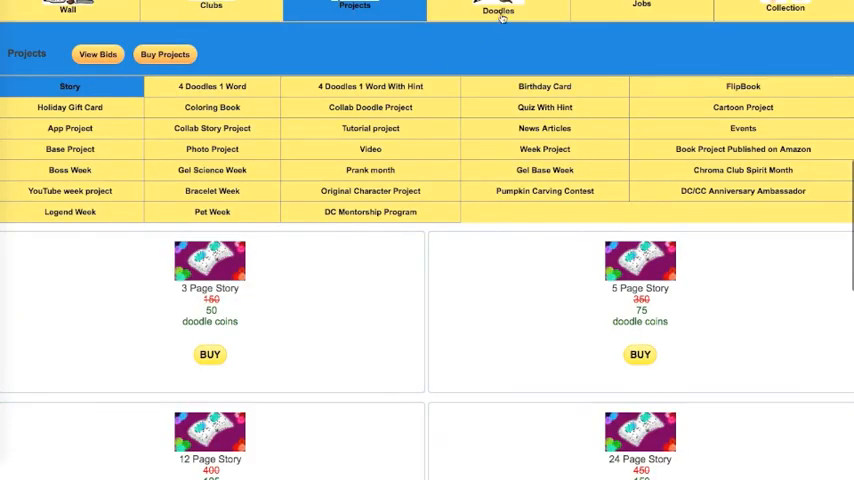
click(498, 8)
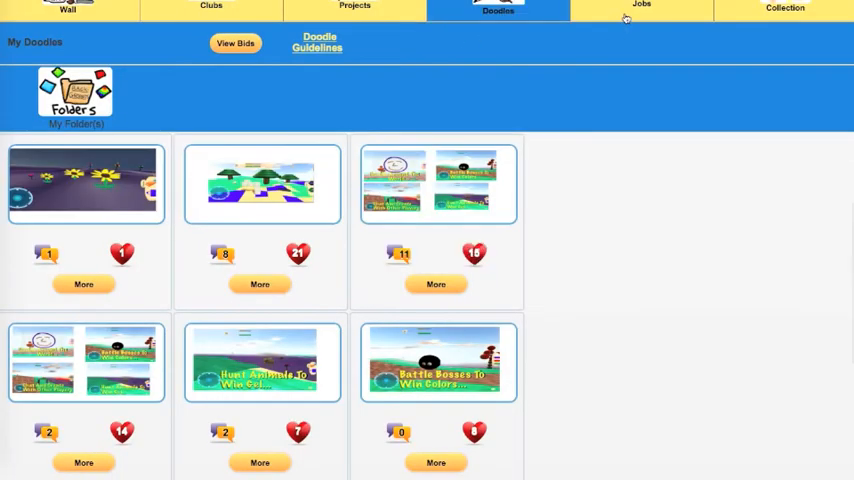
Show the Job Submissions page and scroll down through the players' questions and images.
click(640, 6)
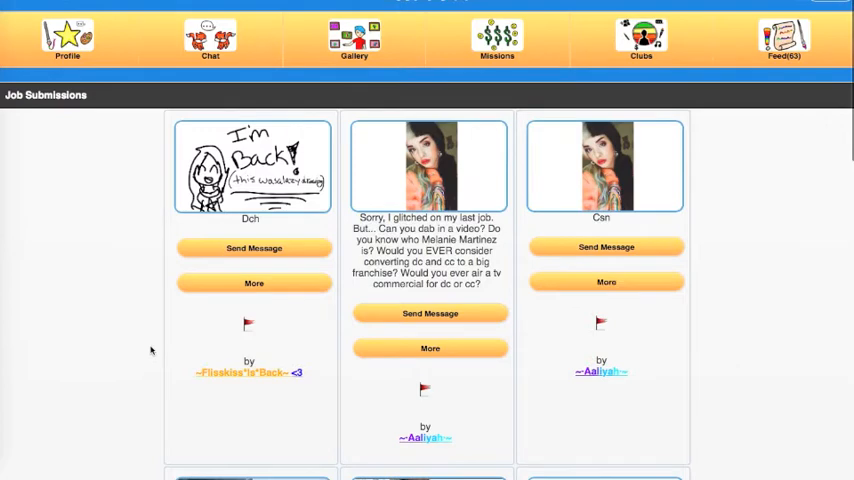
scroll(down, 3)
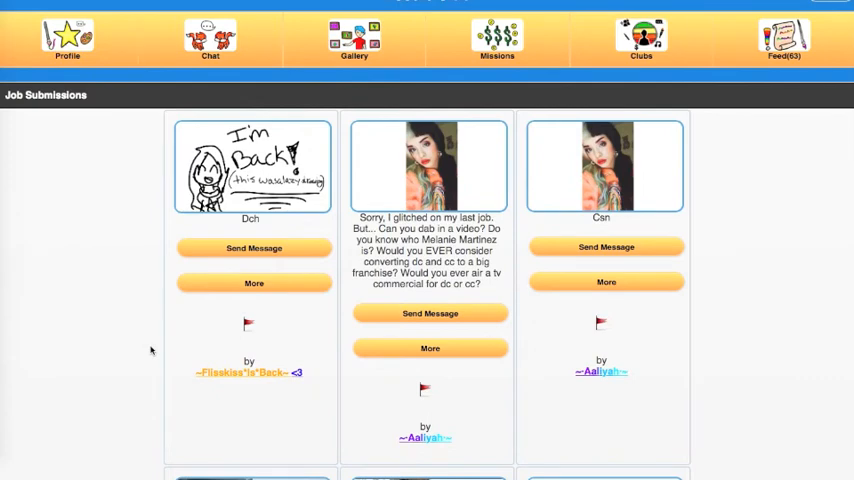
scroll(down, 3)
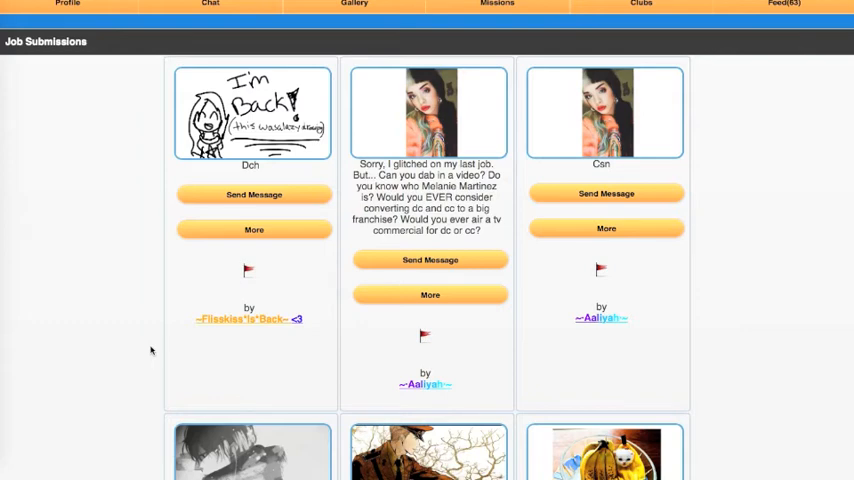
scroll(down, 3)
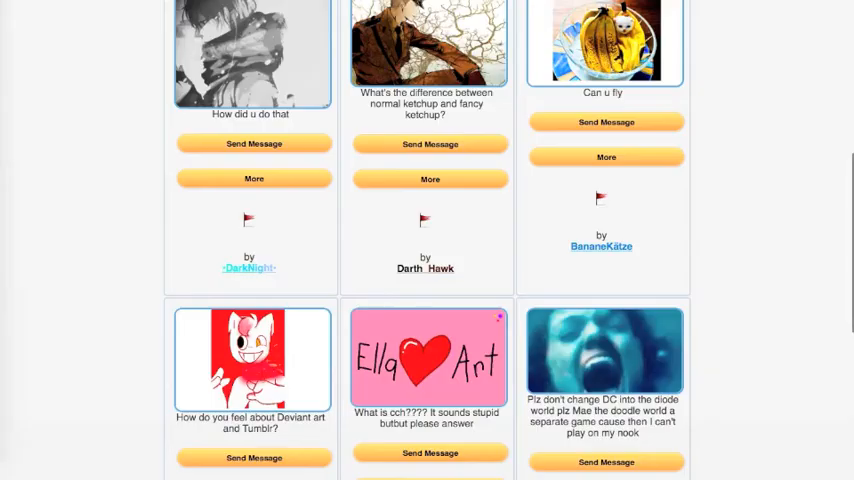
mouse_move(164, 272)
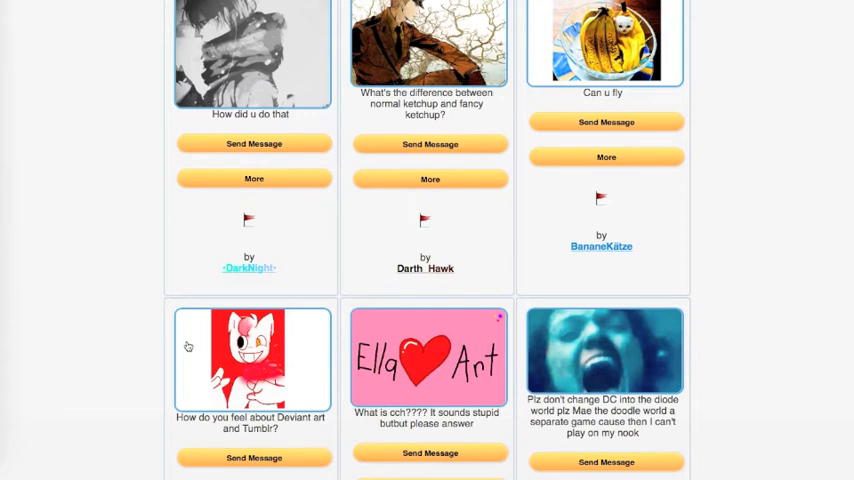
scroll(down, 3)
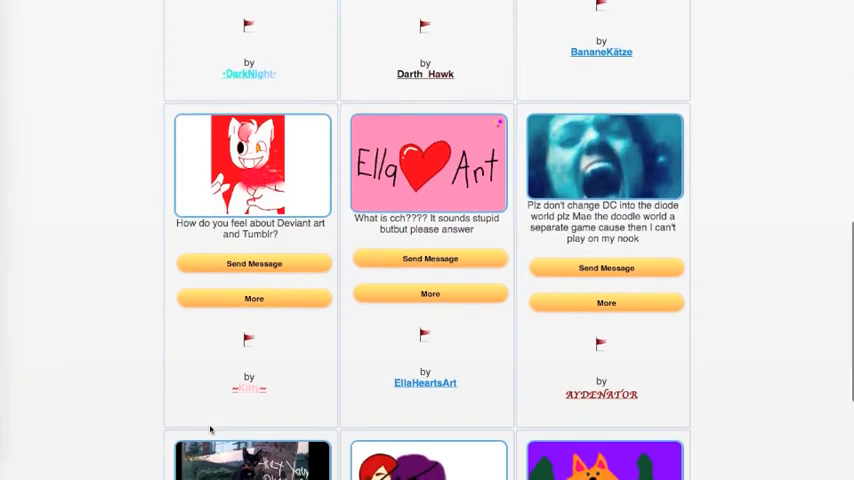
scroll(down, 3)
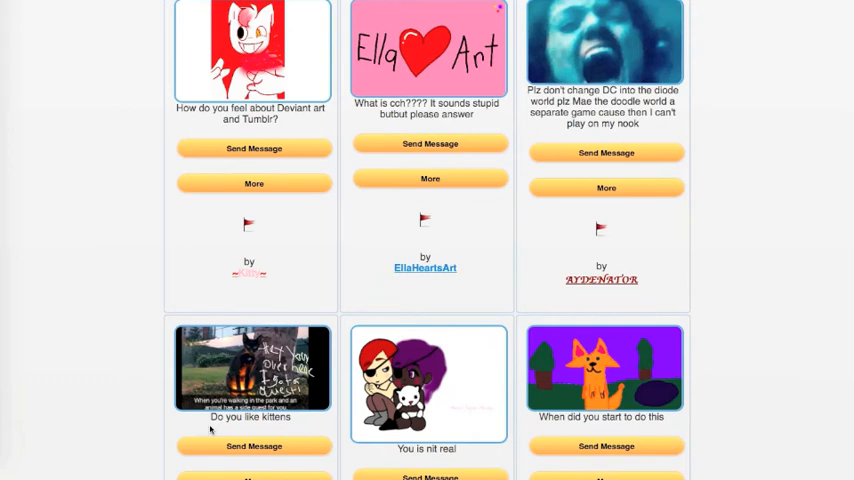
Scroll through the remaining submissions back toward the ASK CCH job listings.
scroll(down, 3)
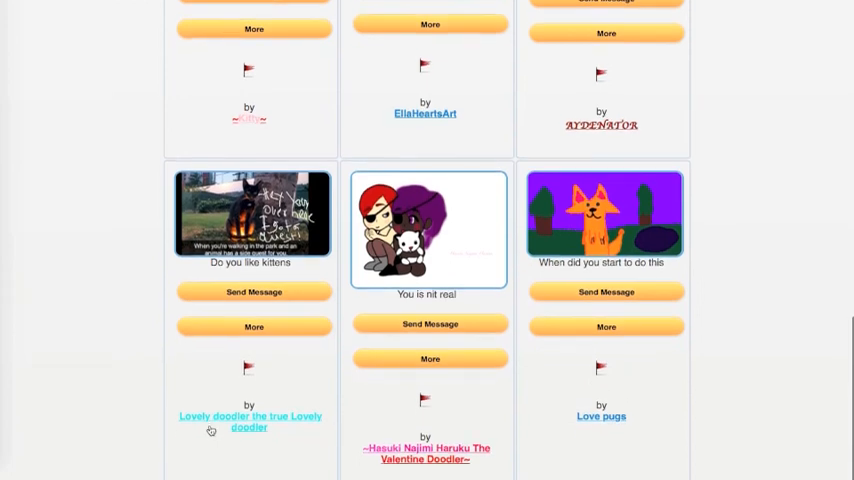
scroll(down, 3)
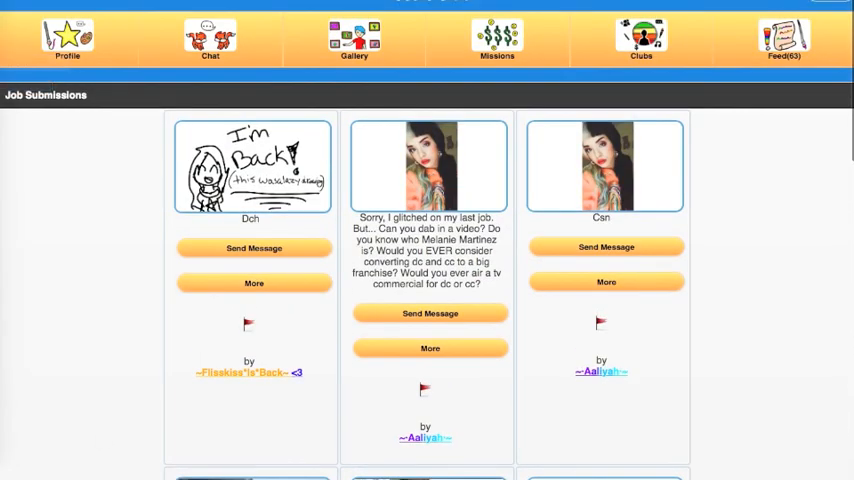
scroll(down, 3)
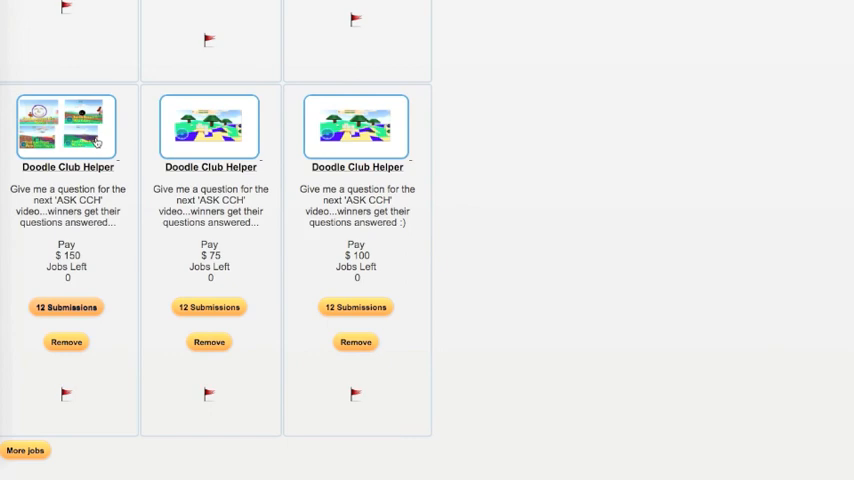